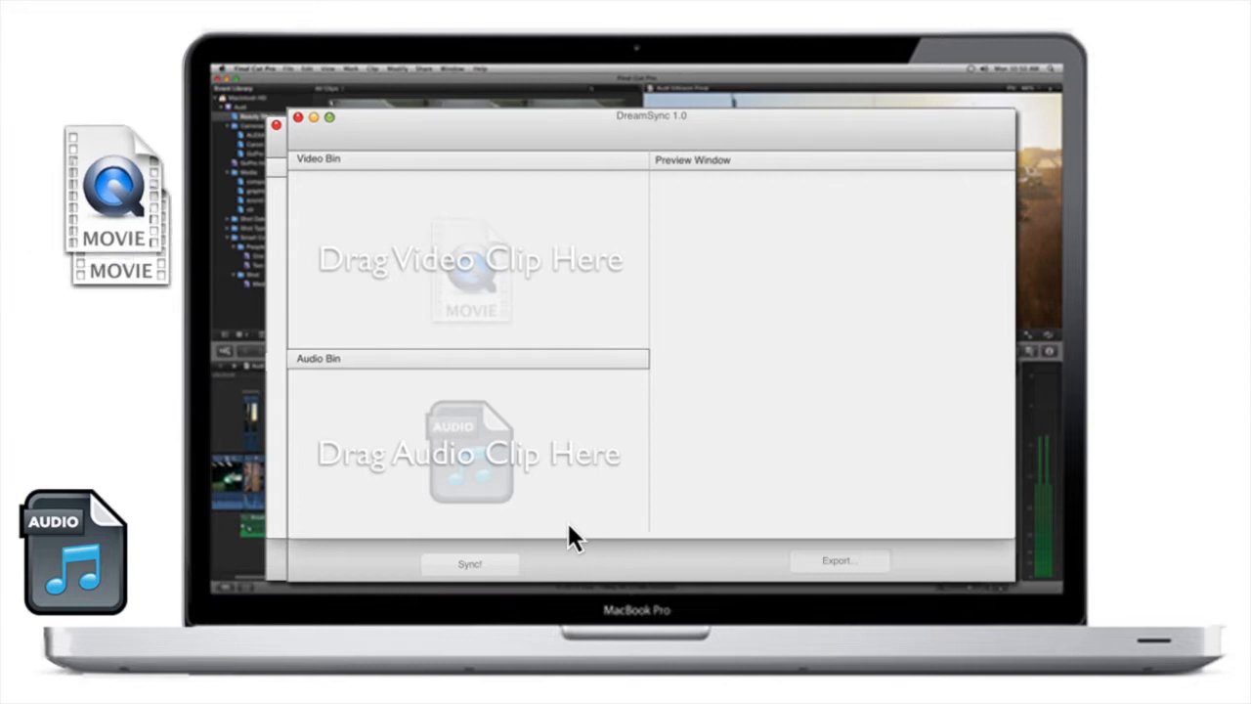
- Export the synced interview clip and pause the output video playback
left_click(470, 563)
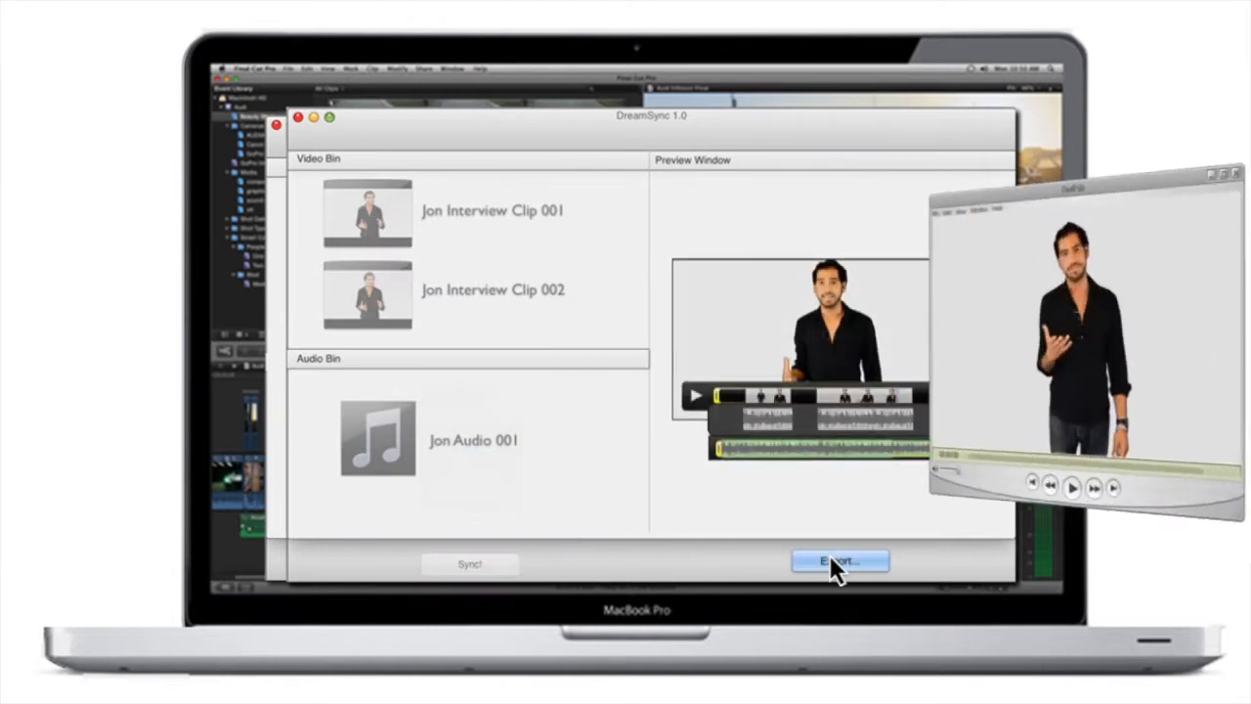
left_click(839, 561)
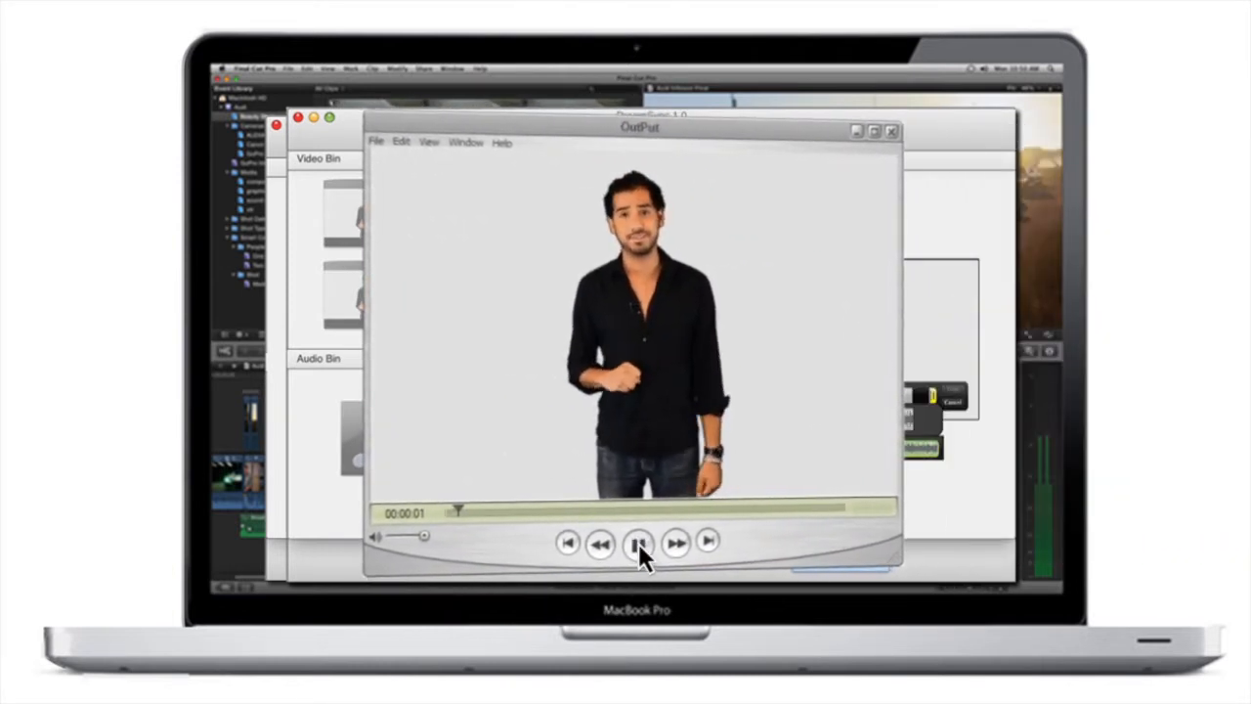
left_click(637, 543)
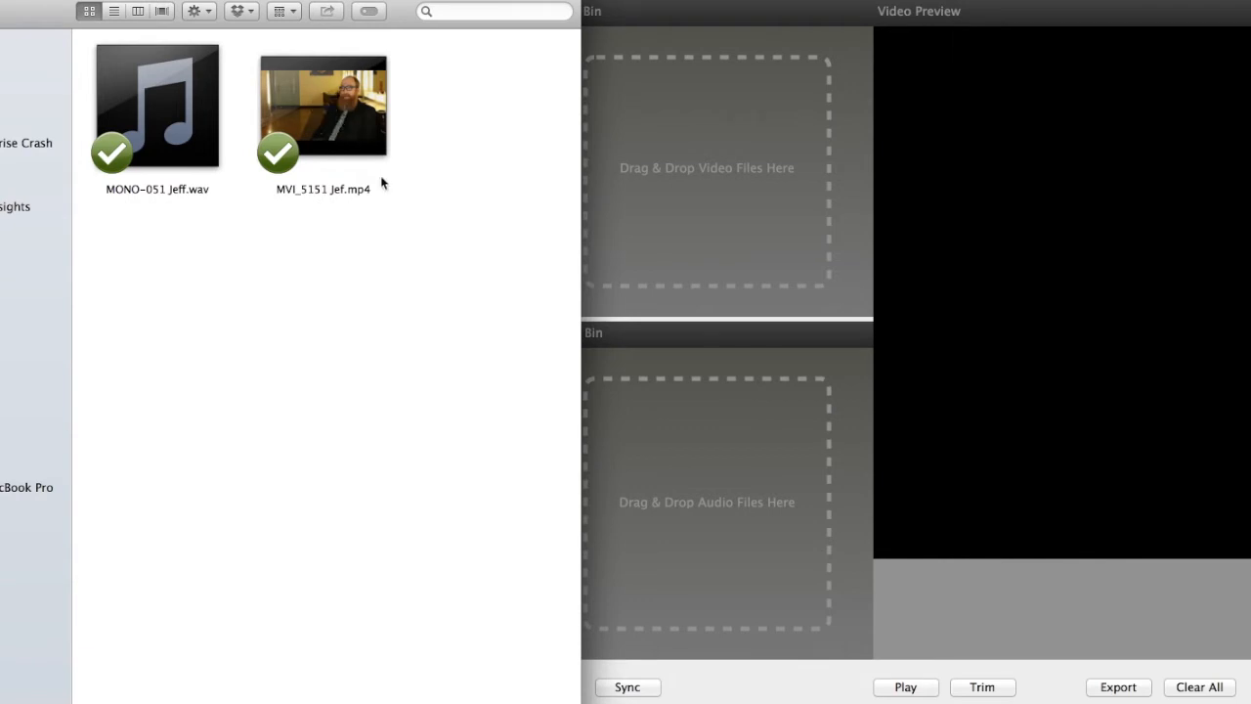
- Open the camera MP4 clip from Finder in QuickTime Player and play it
left_click(323, 105)
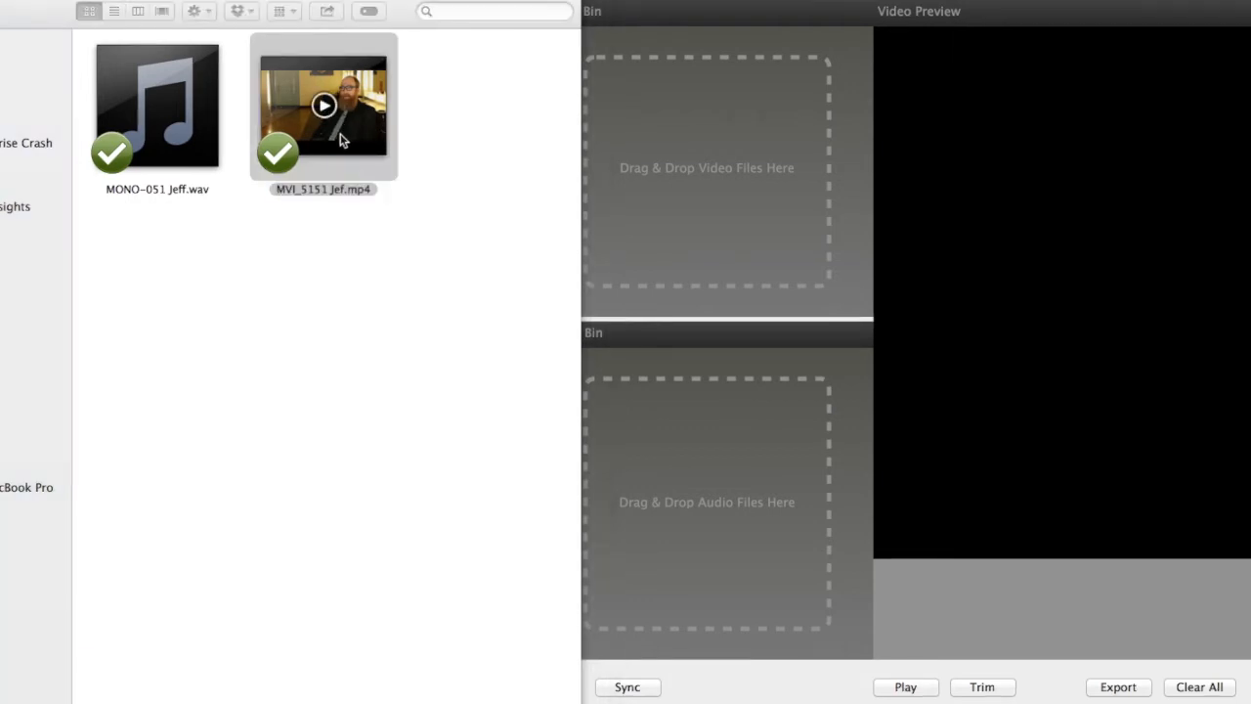
double_click(324, 105)
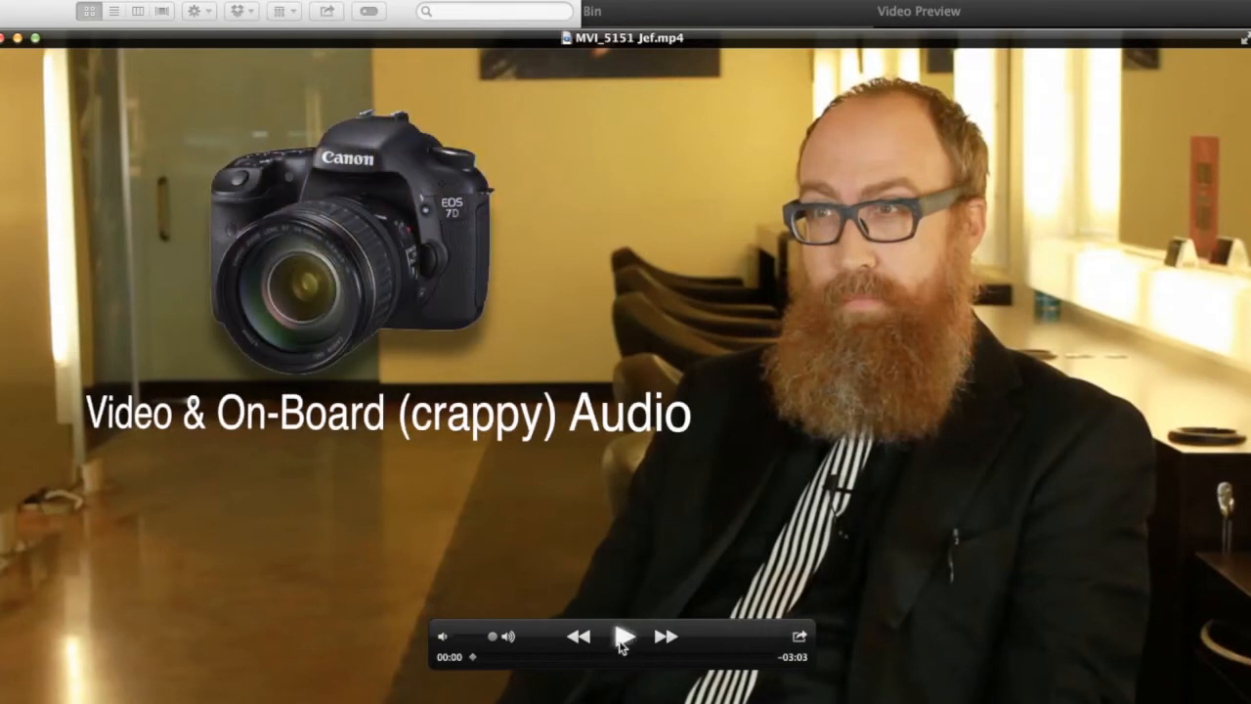
left_click(624, 636)
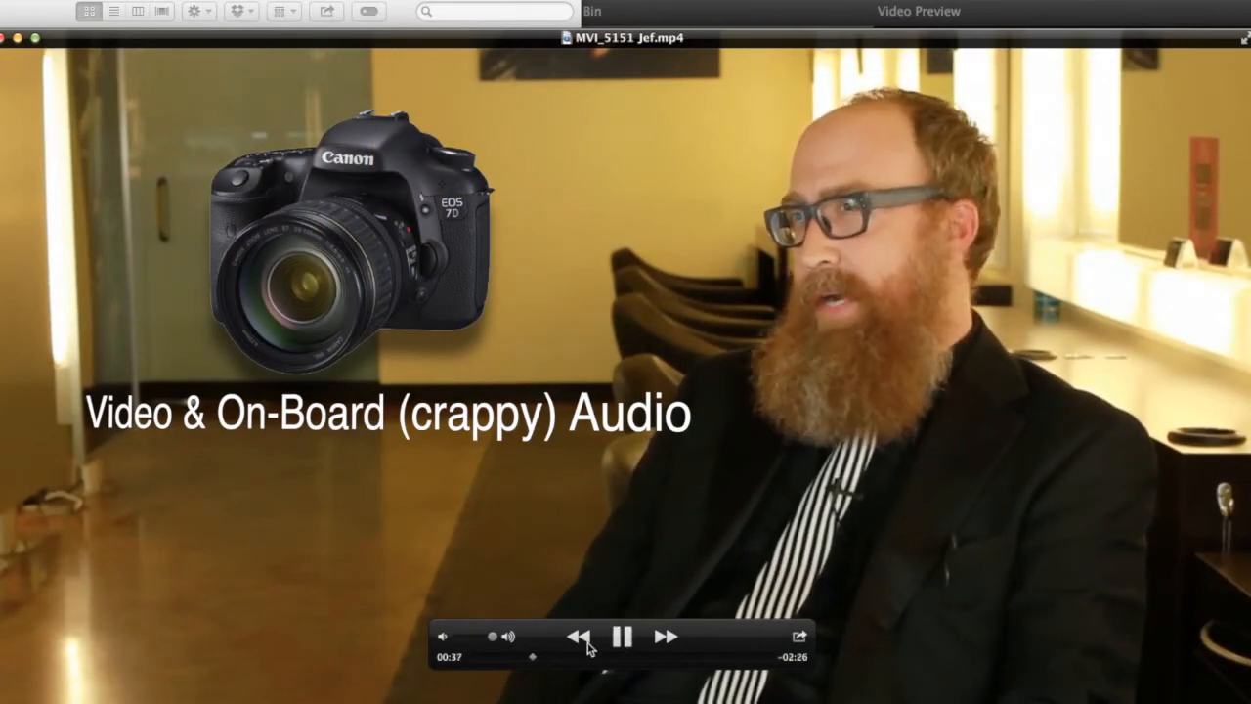
left_click(623, 636)
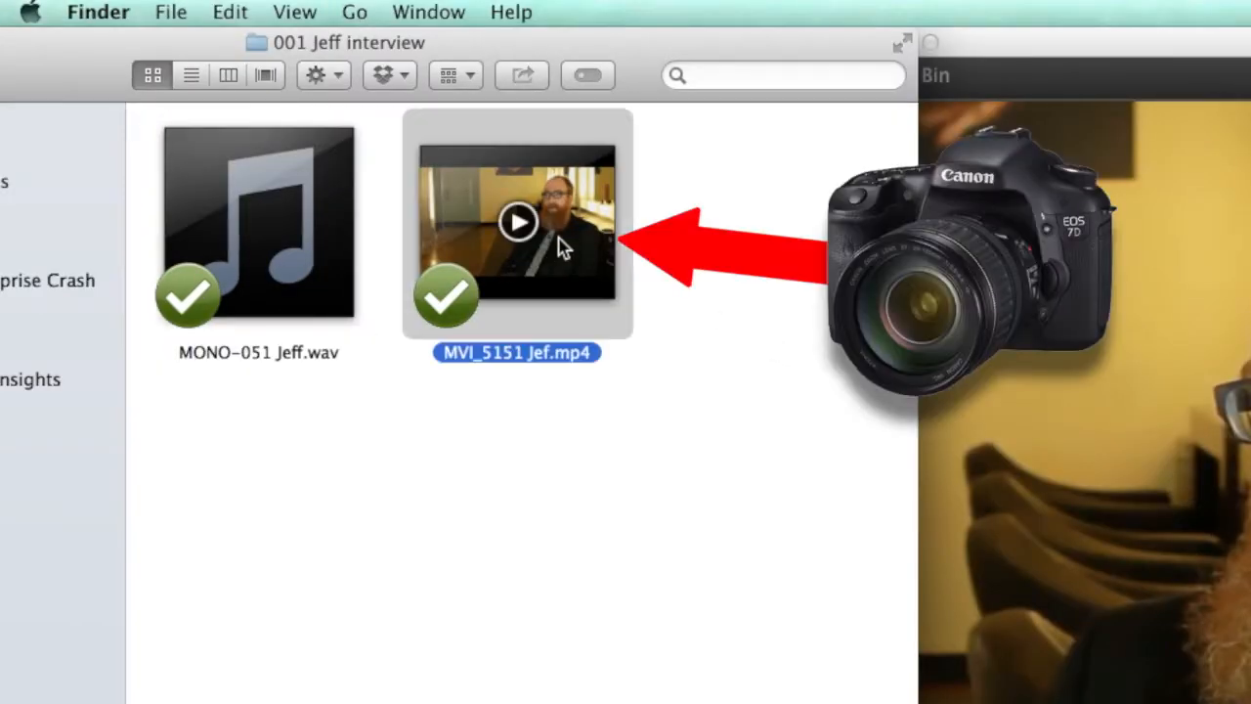
- Drag the MP4 clip into the Video Bin and the WAV recording into the Audio Bin
left_click(259, 225)
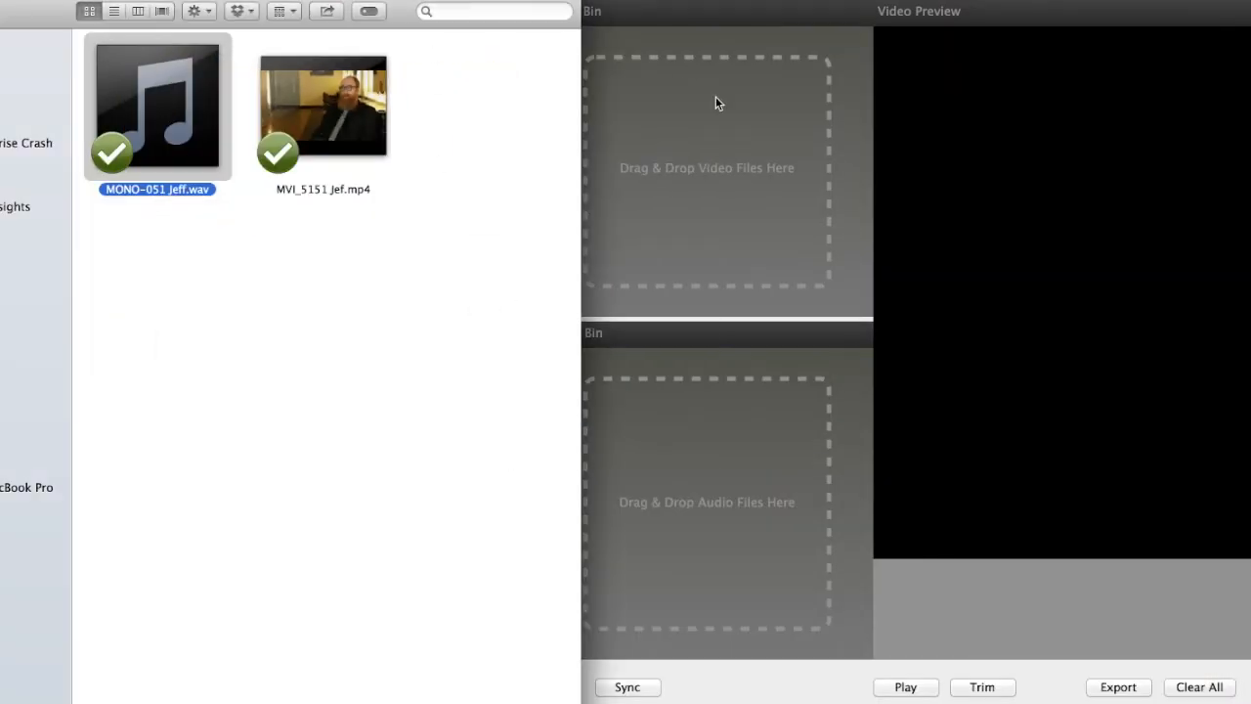
left_click_drag(322, 106, 707, 141)
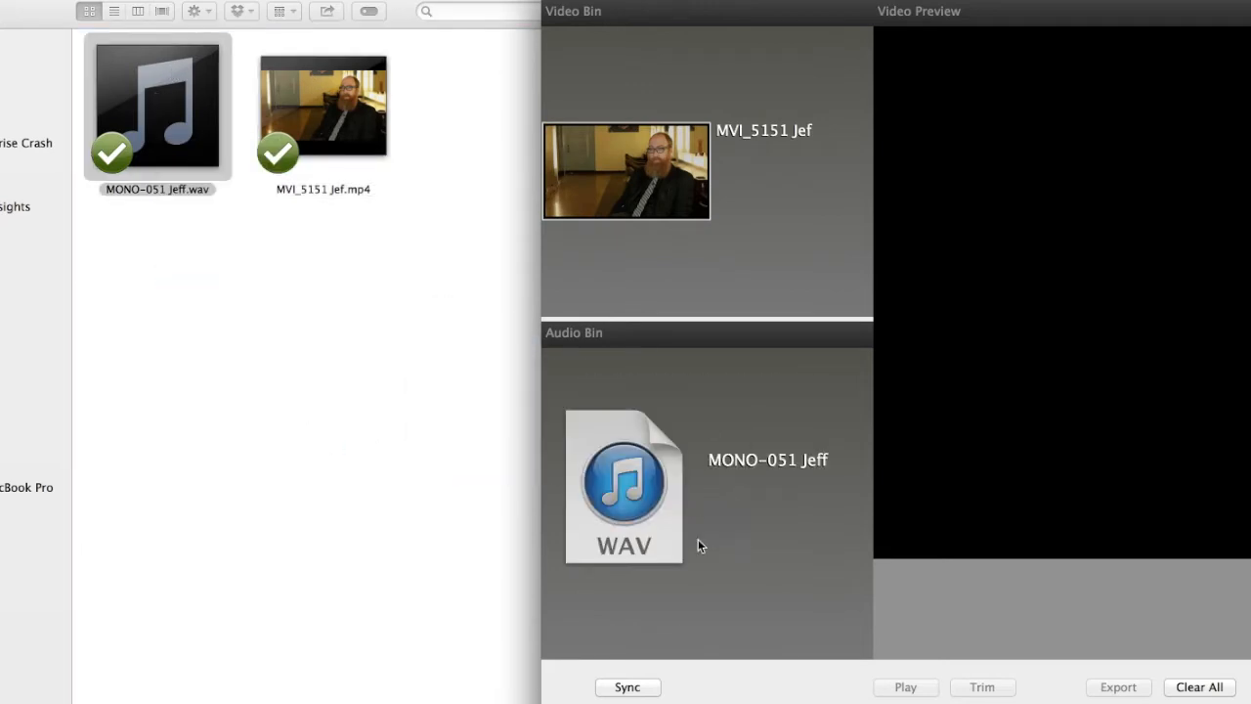
left_click(627, 686)
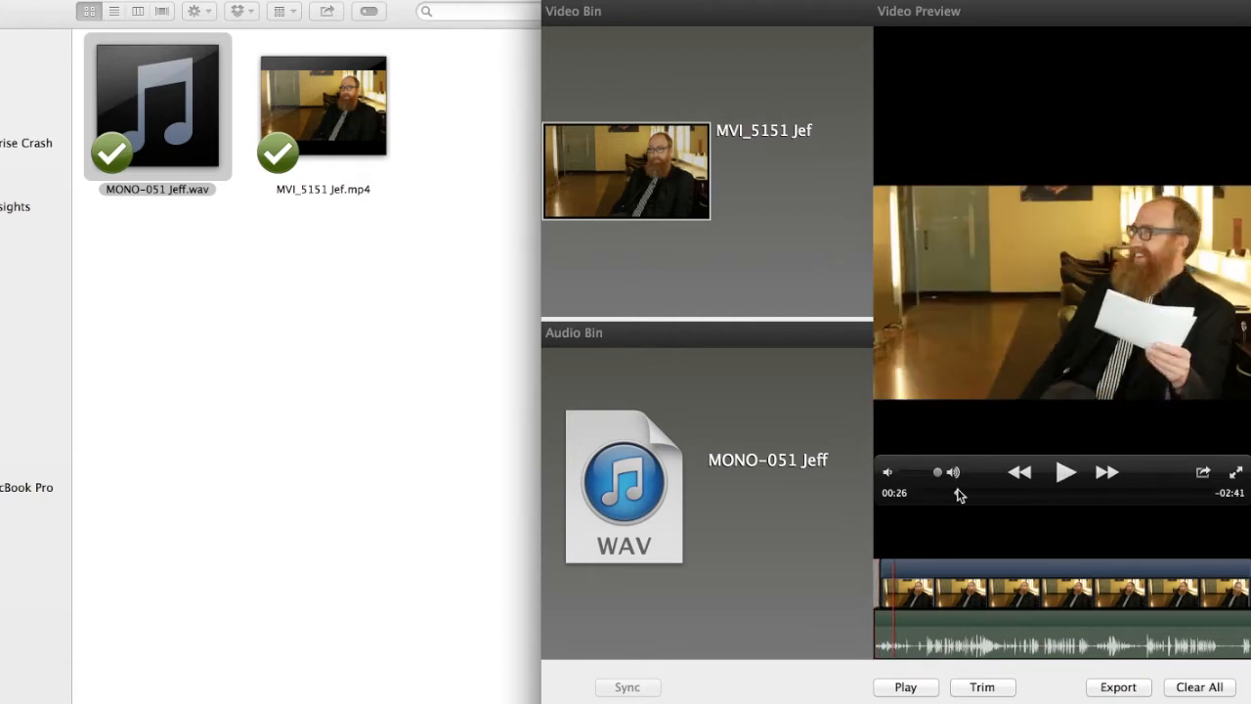
- Jump the synced preview to a later moment in the timeline
left_click(1065, 472)
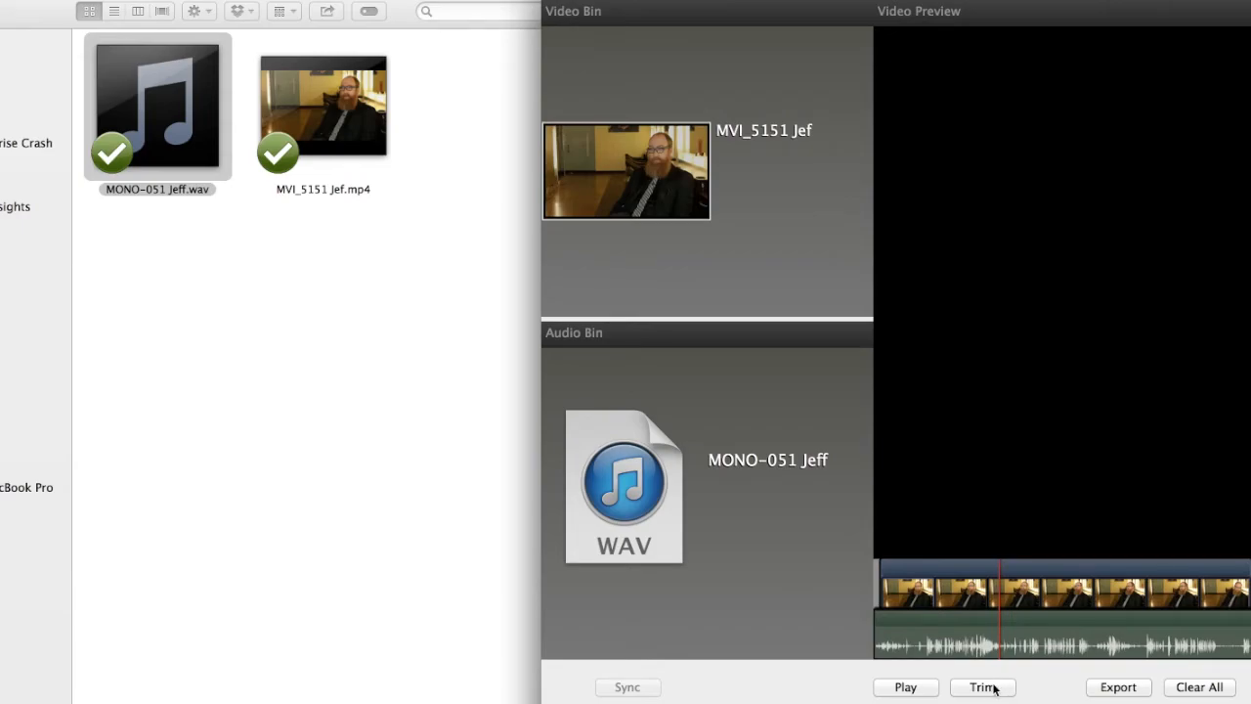
- Move the synced clip's start point later, fine-tune it, and apply the trim
left_click(985, 687)
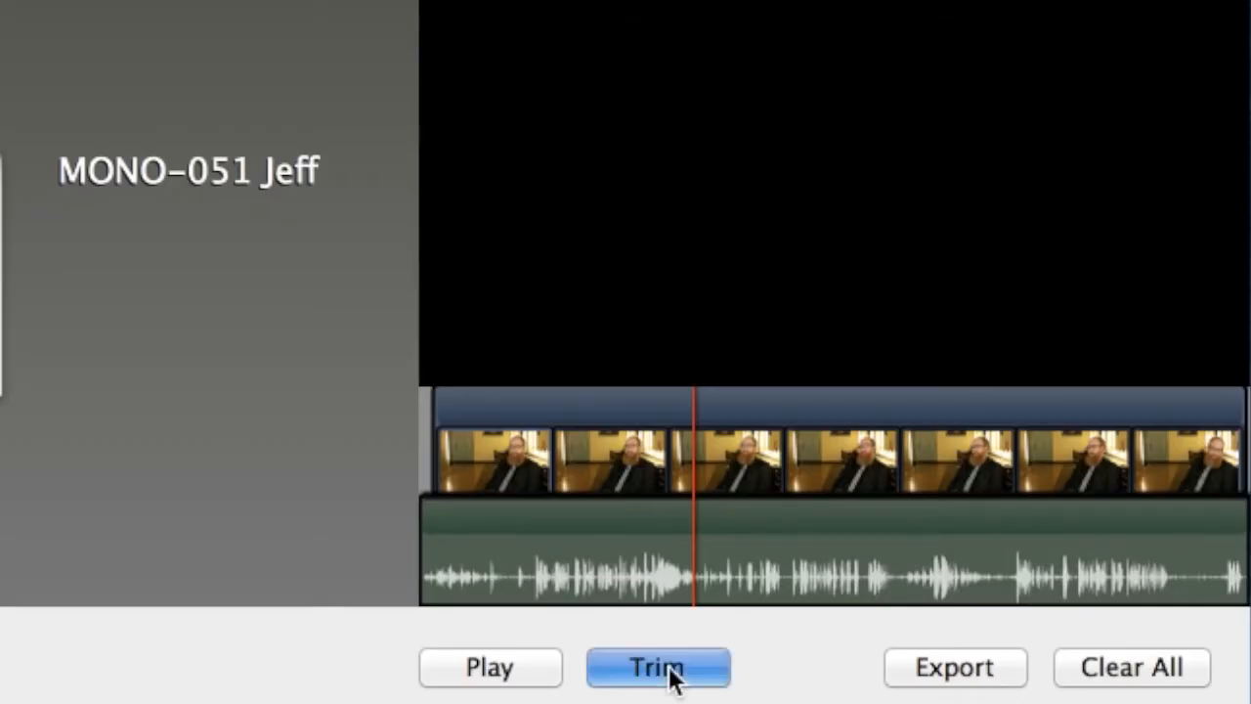
left_click(657, 667)
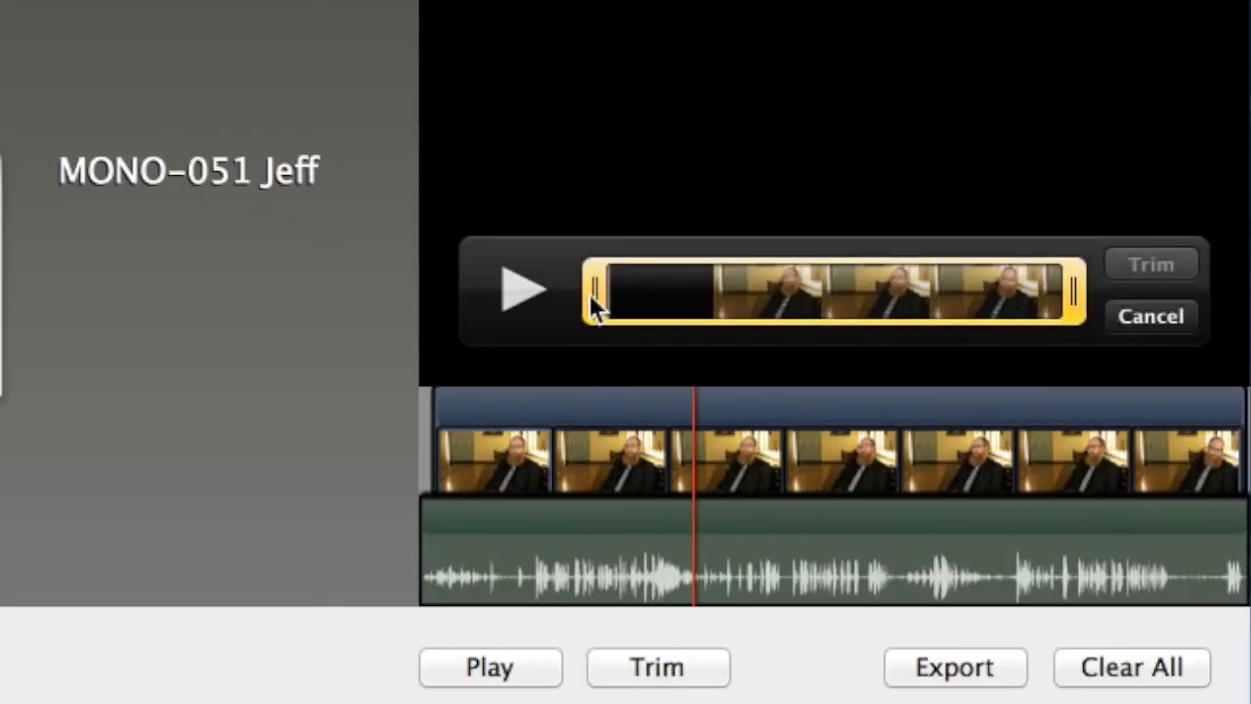
left_click_drag(594, 289, 614, 288)
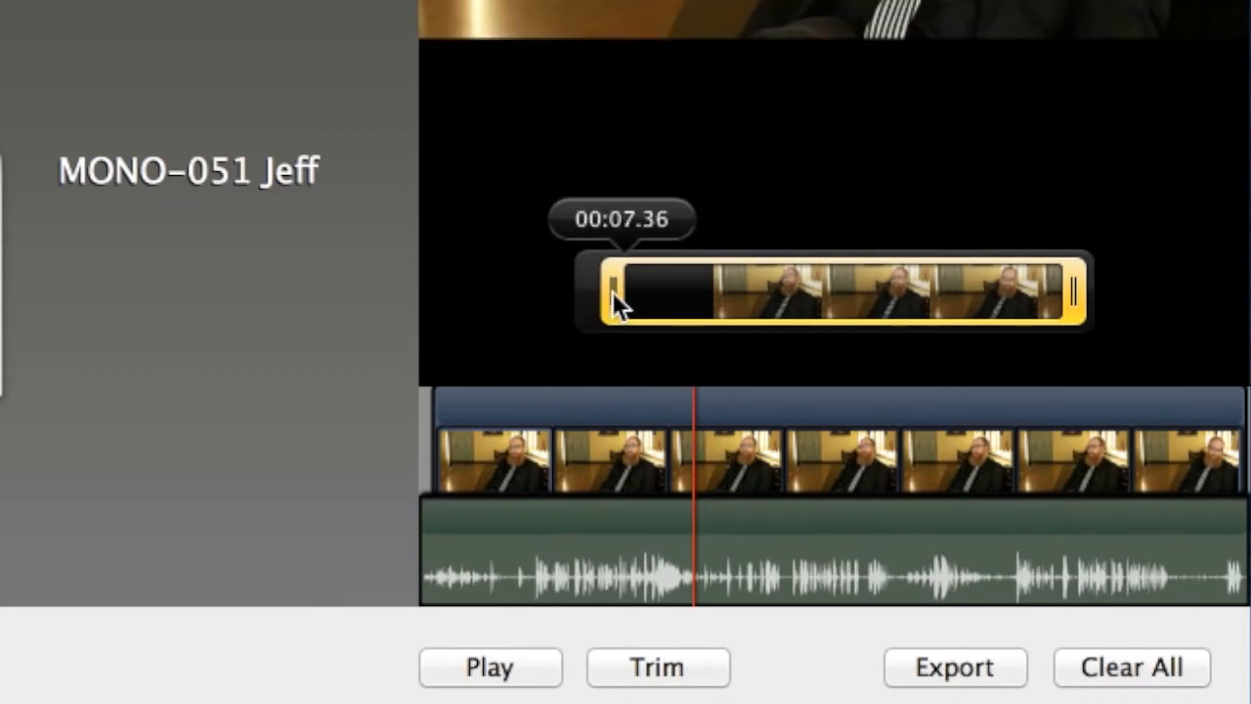
left_click_drag(614, 288, 618, 289)
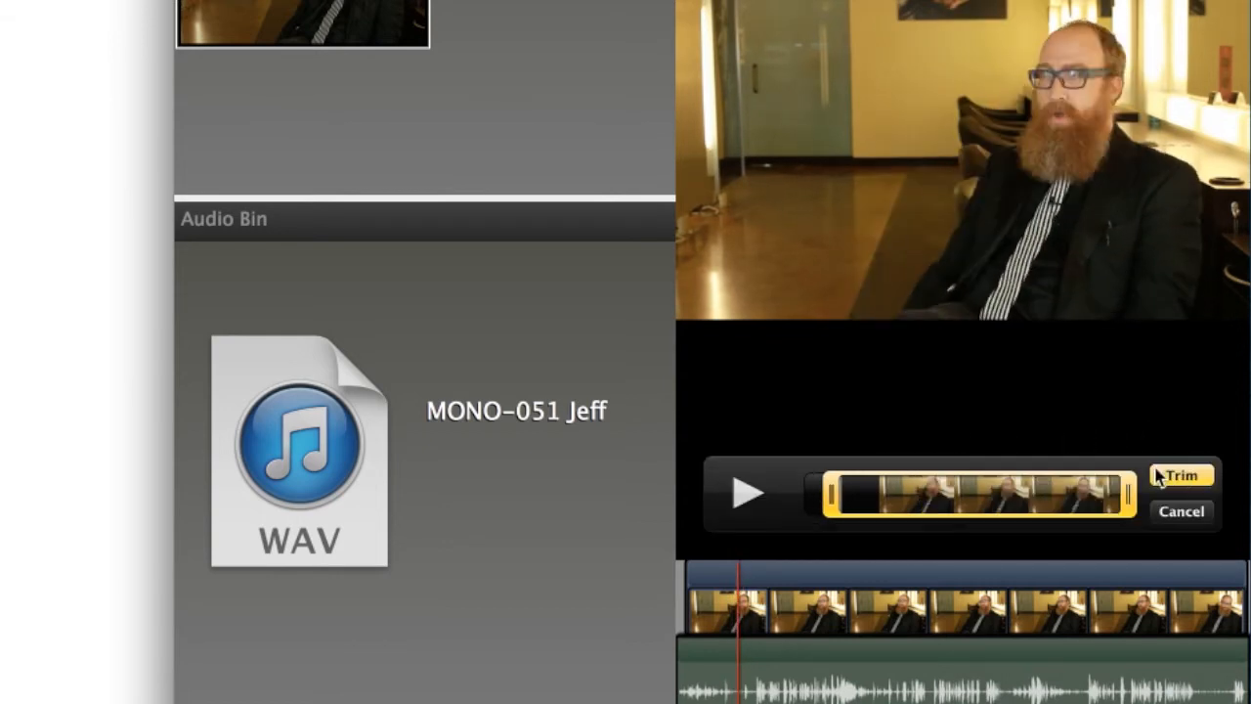
left_click(1181, 476)
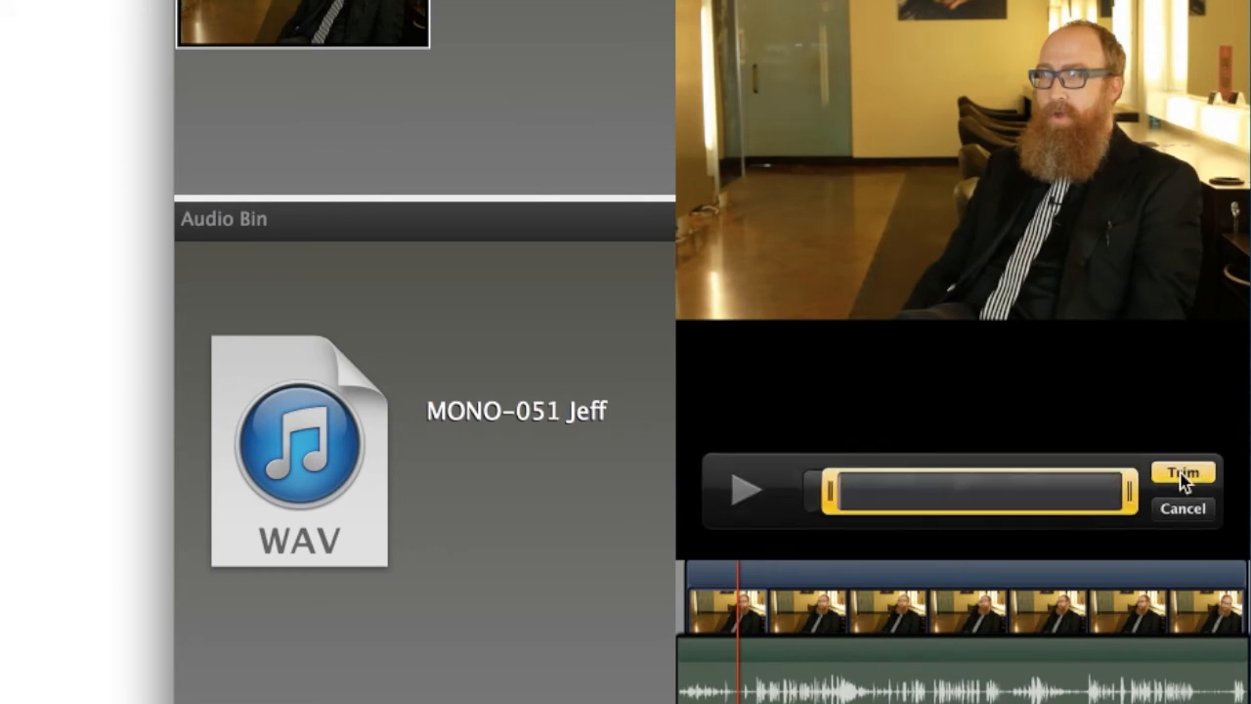
left_click(1183, 473)
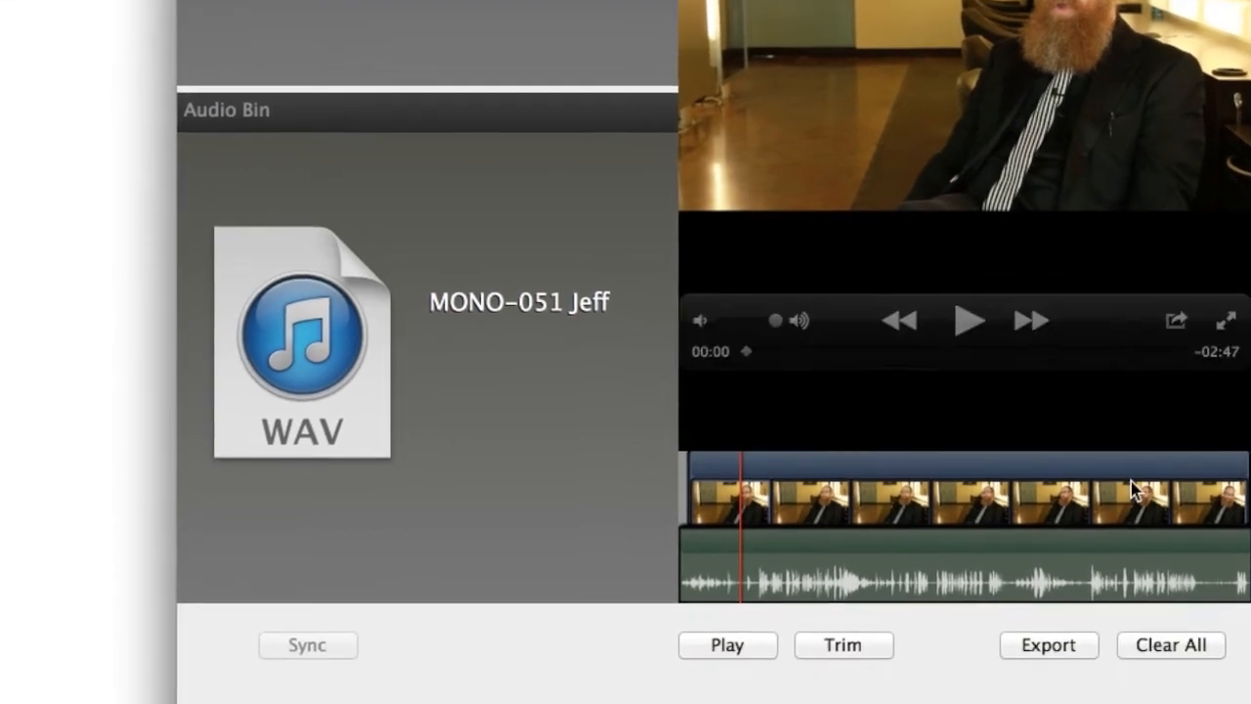
- Cancel the export save dialog, then Clear All to empty the Video and Audio Bins
left_click(1048, 644)
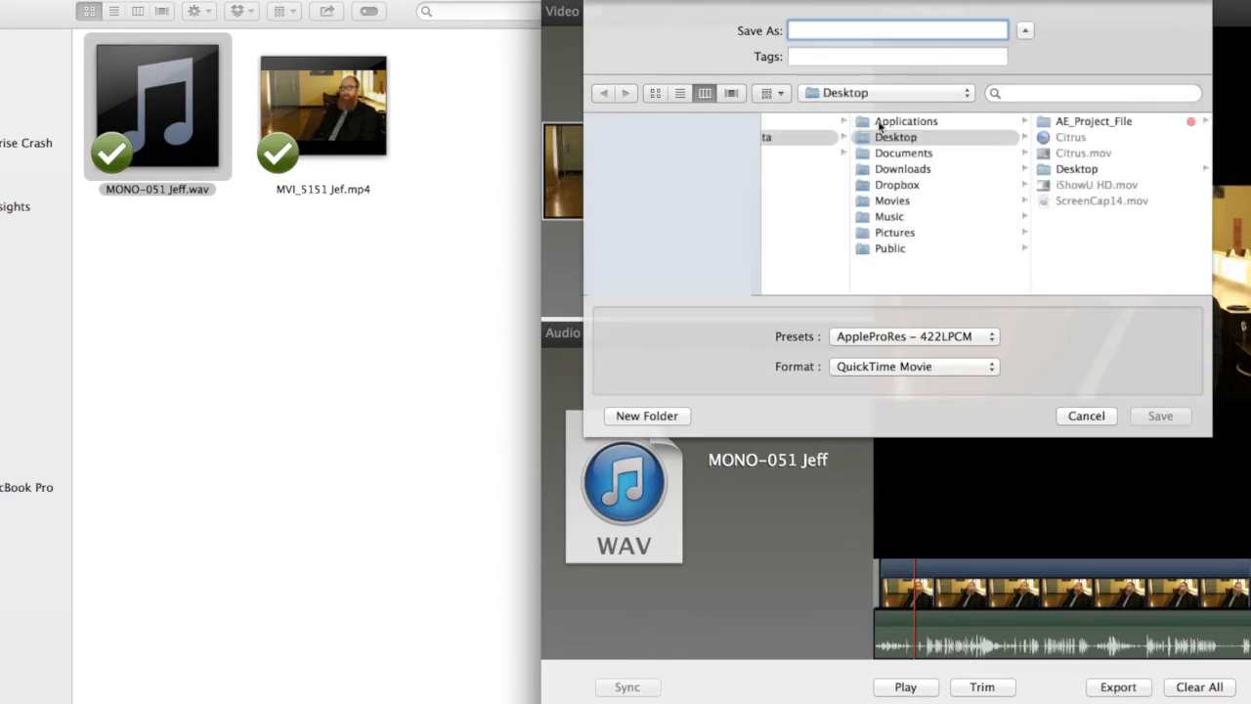
left_click(1086, 415)
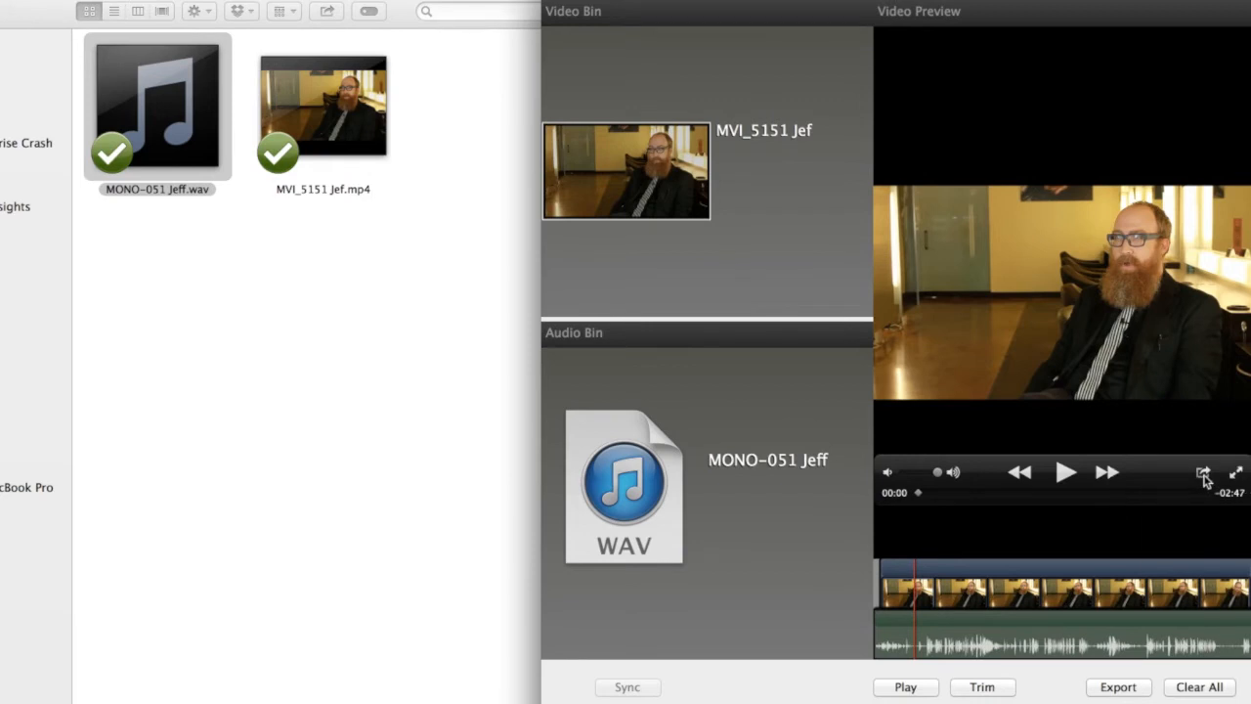
left_click(1204, 472)
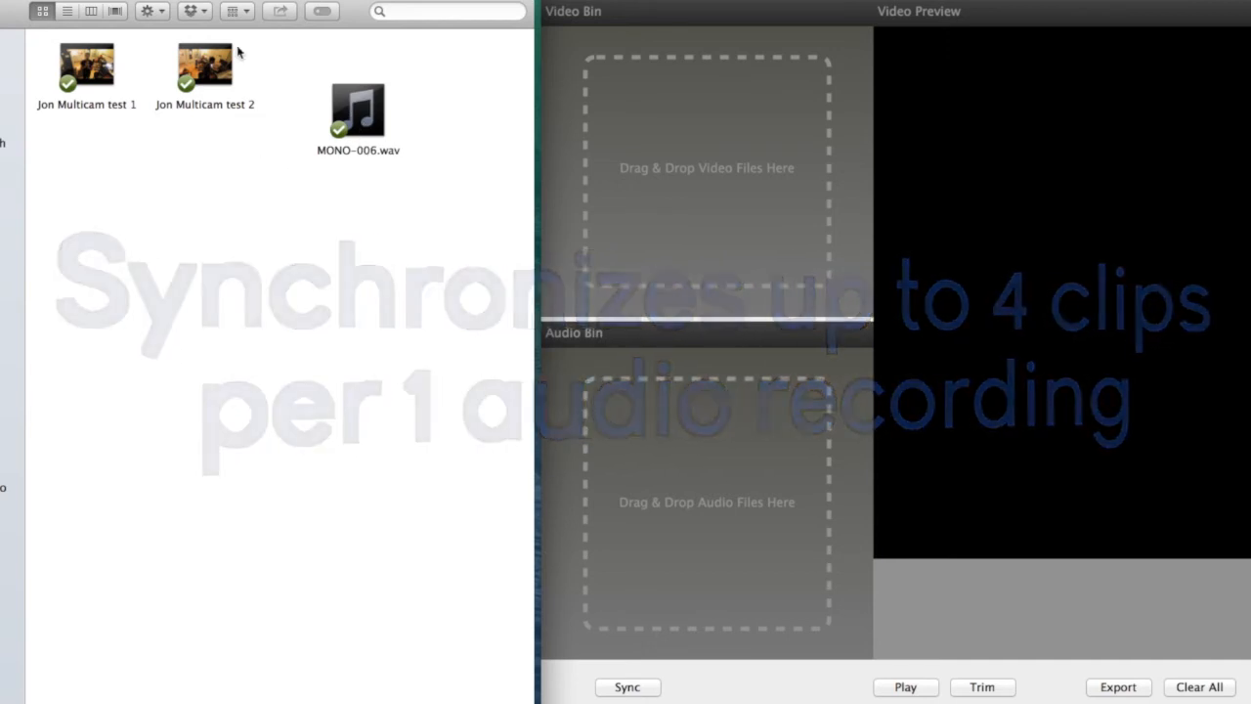
double_click(86, 69)
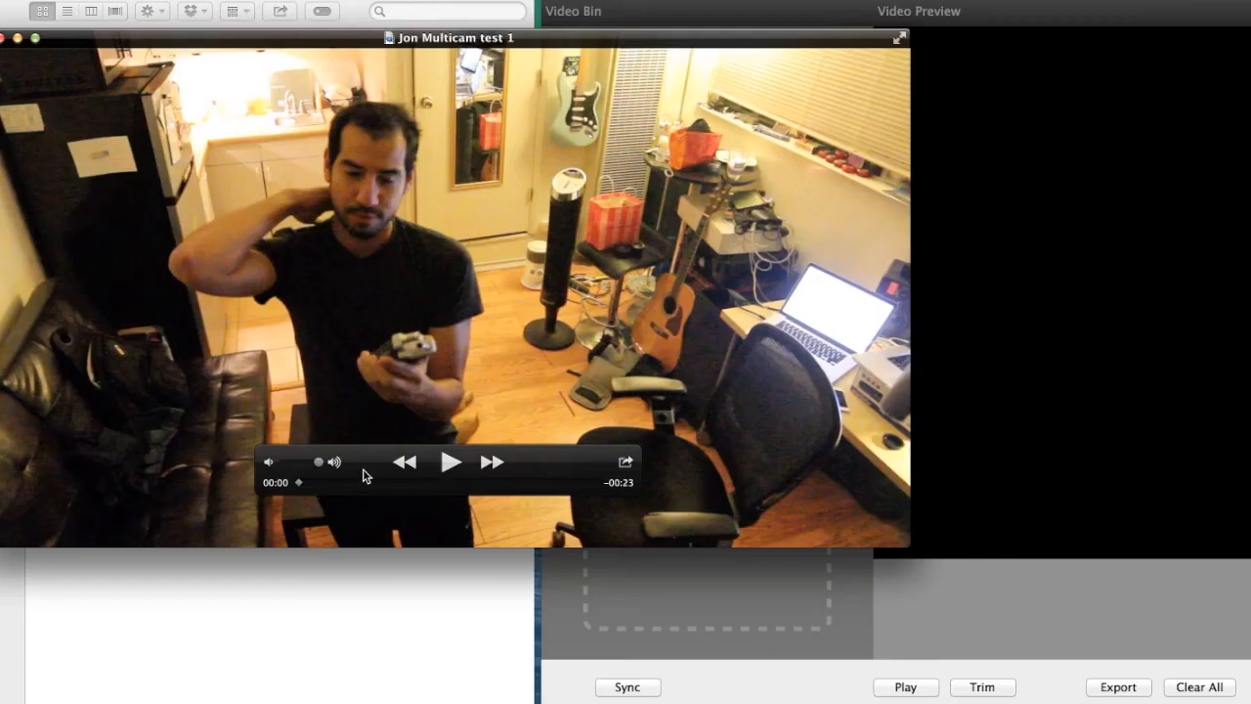
left_click(451, 462)
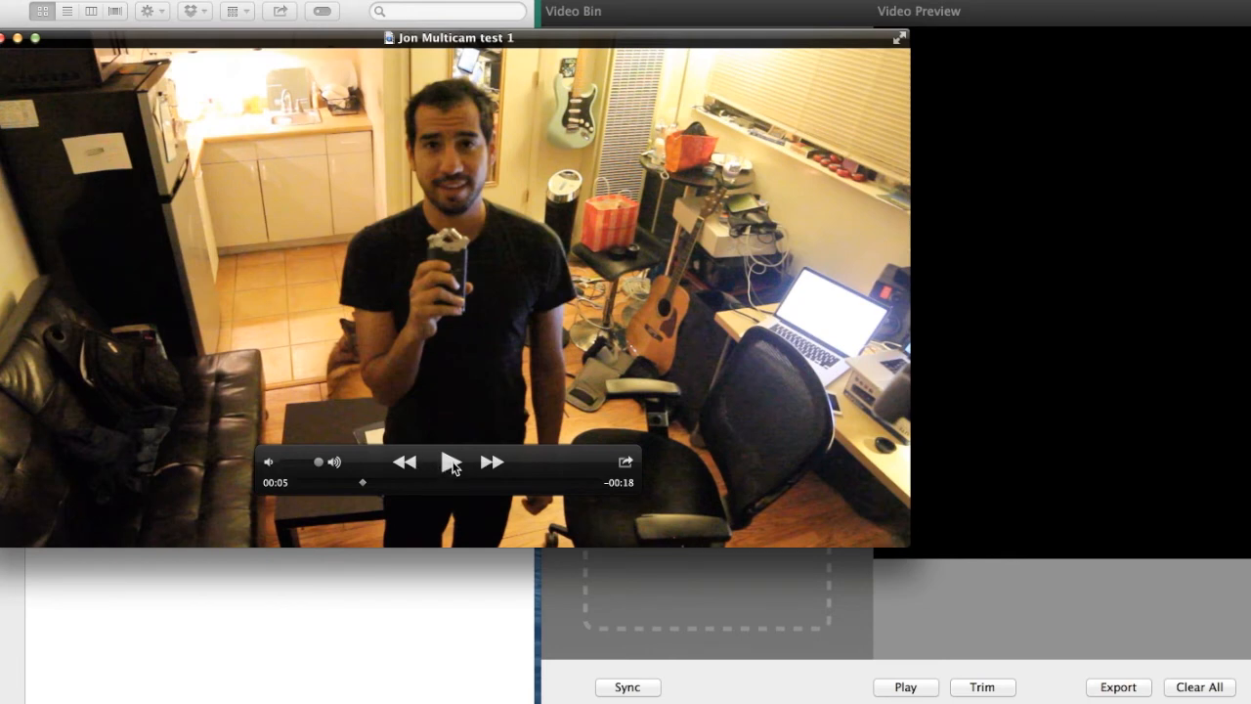
left_click(450, 461)
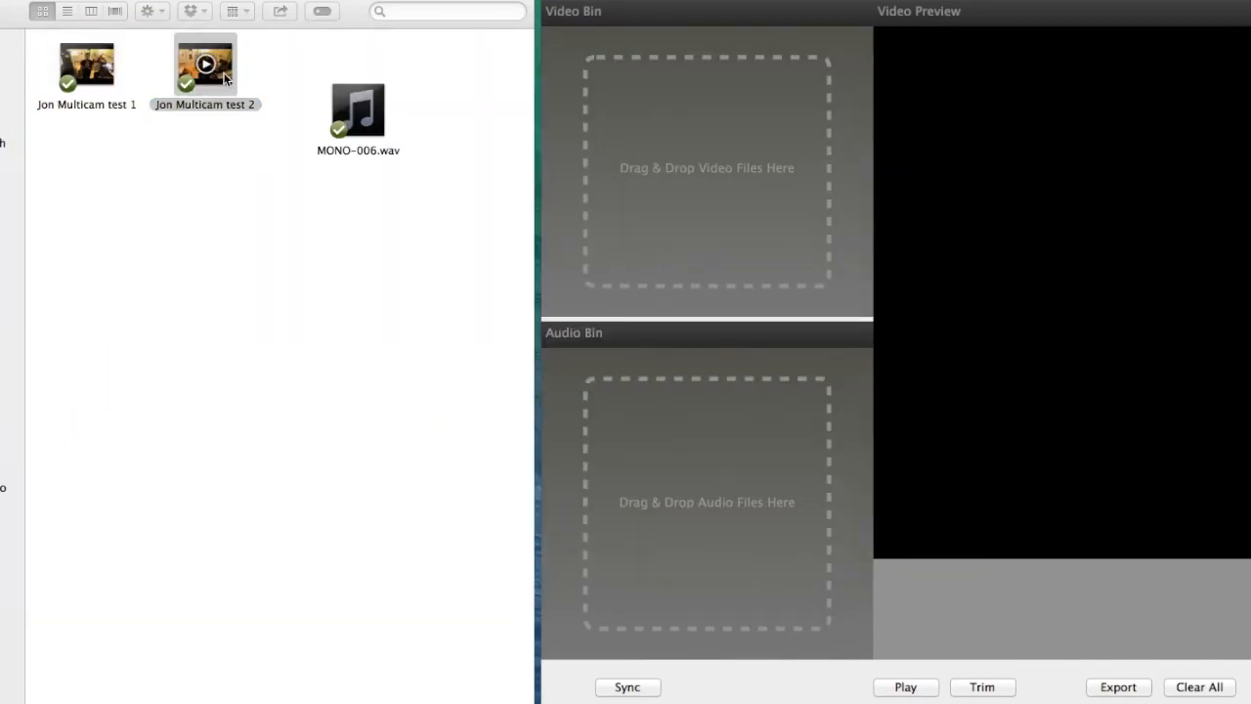
double_click(205, 66)
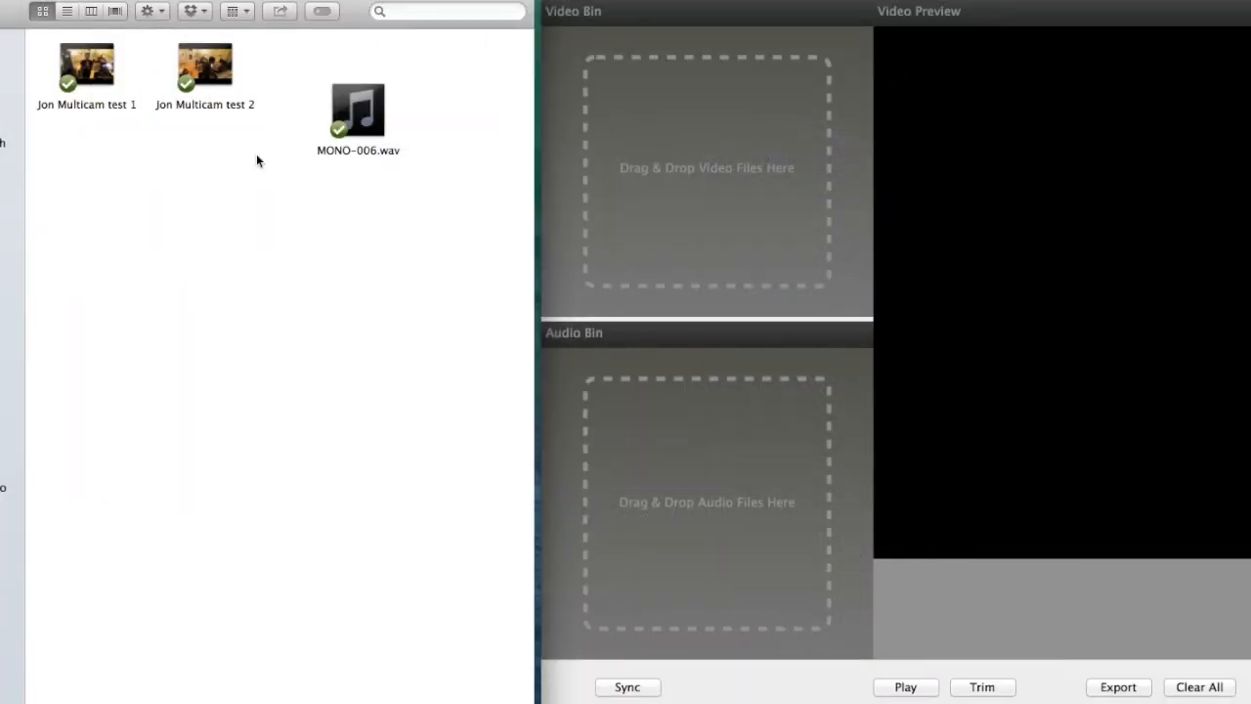
mouse_move(221, 140)
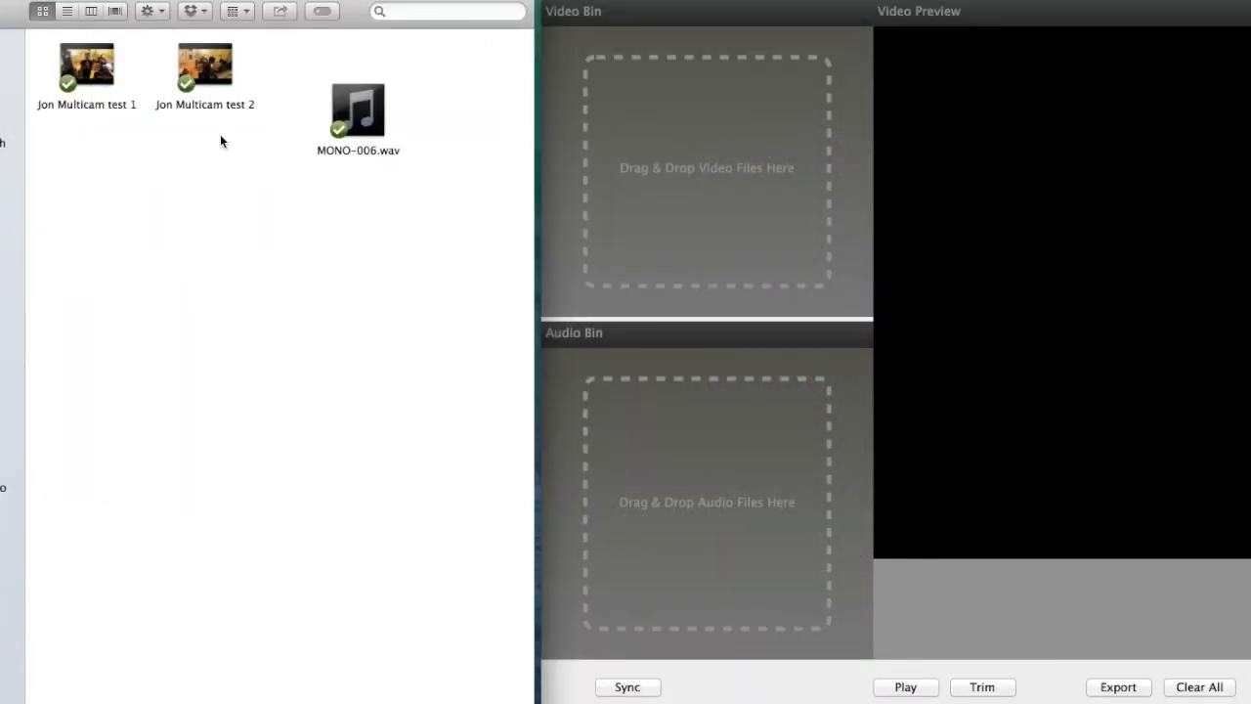
left_click(358, 110)
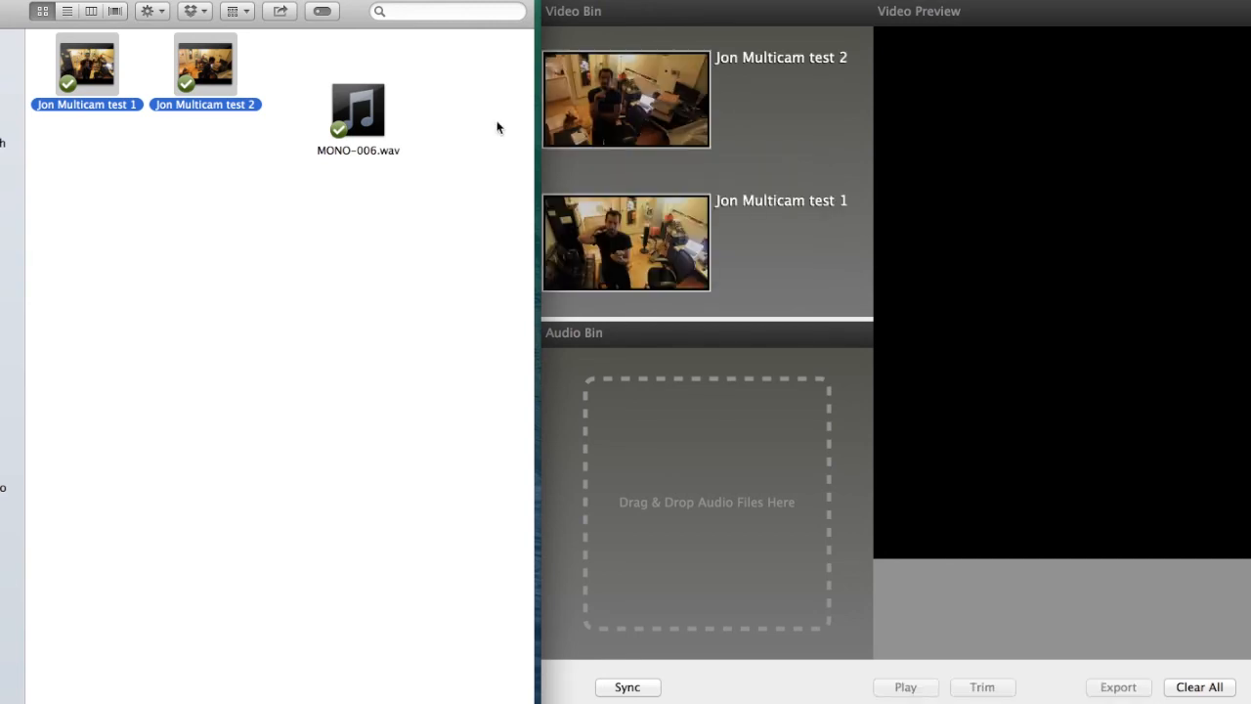
- Add MONO-006.wav to the Audio Bin, play the preview and skip to the second clip
left_click_drag(358, 118, 626, 489)
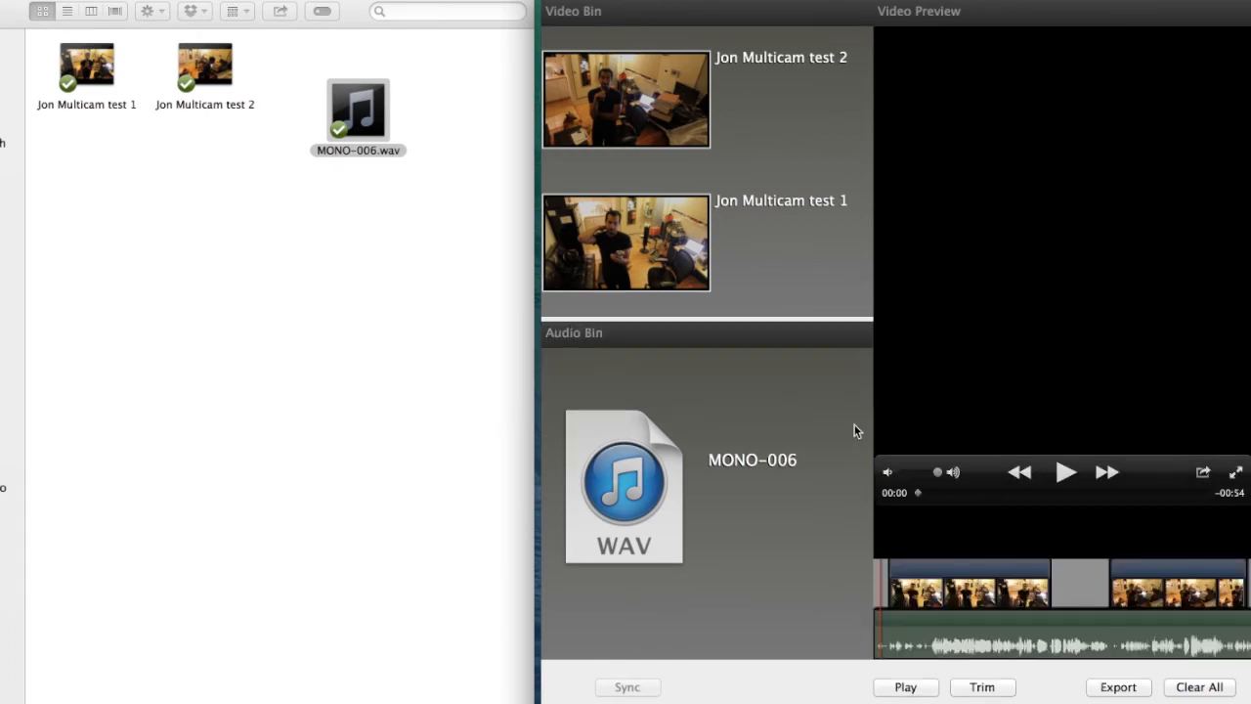
mouse_move(907, 353)
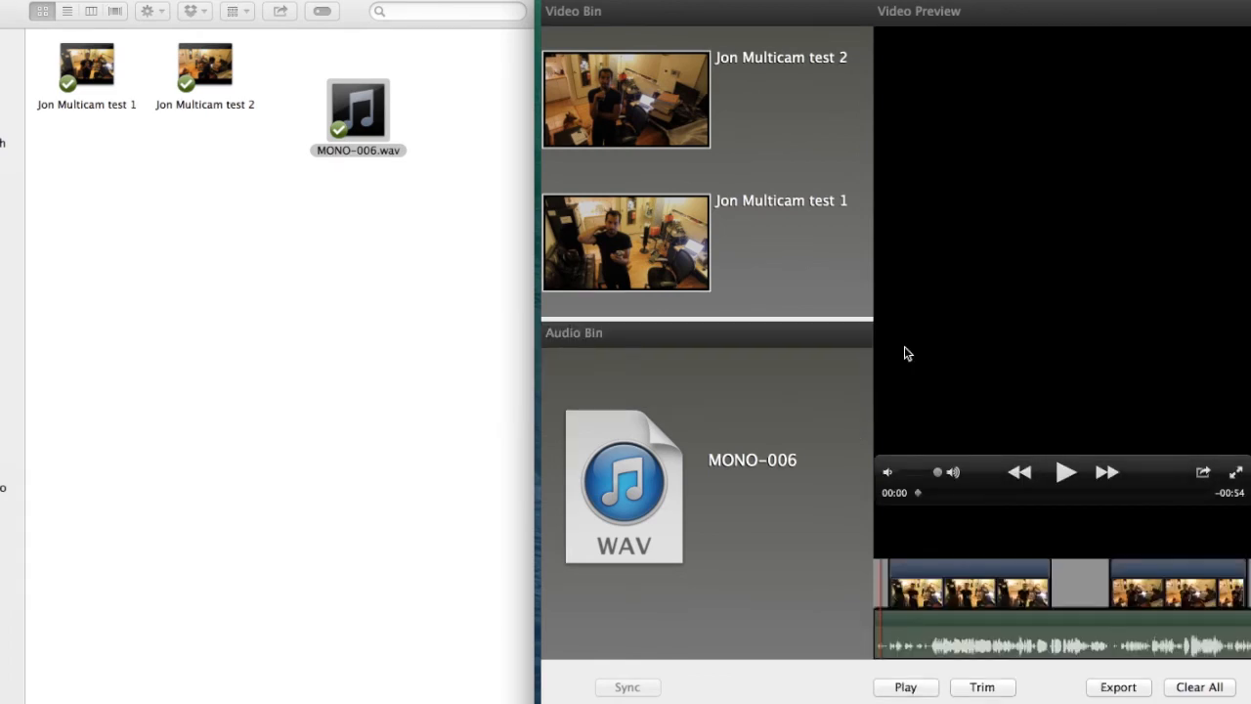
left_click(905, 686)
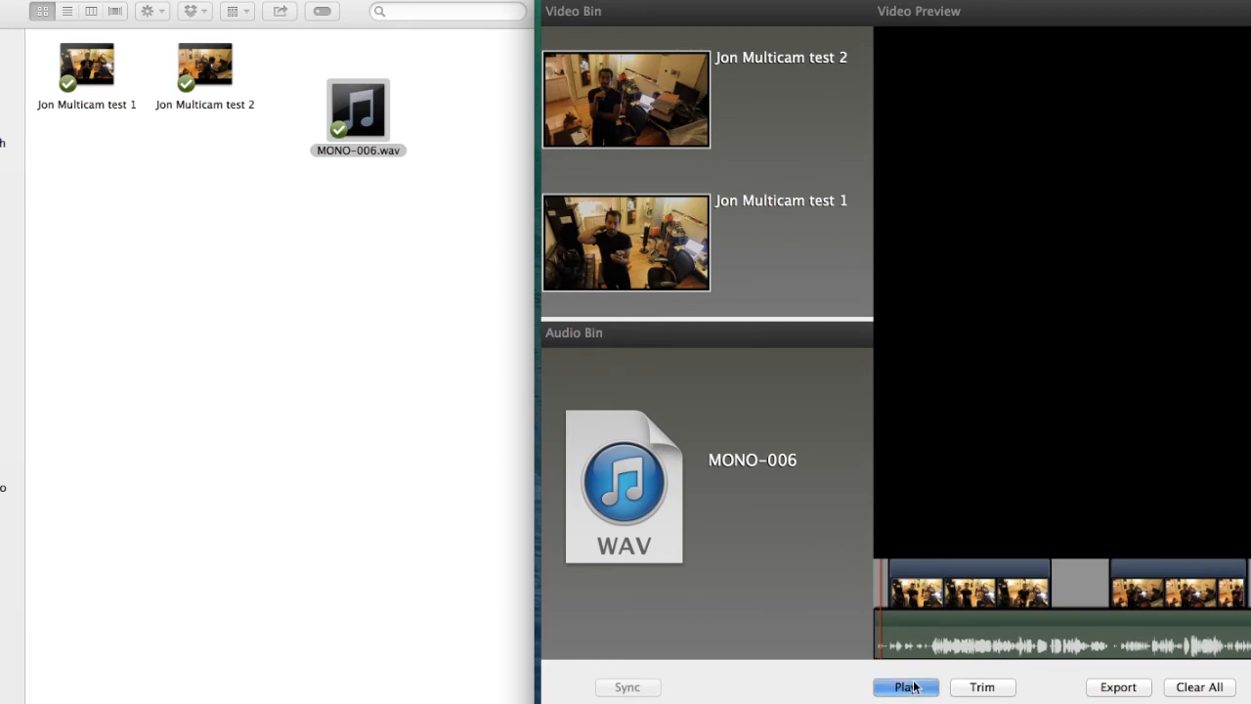
left_click(906, 686)
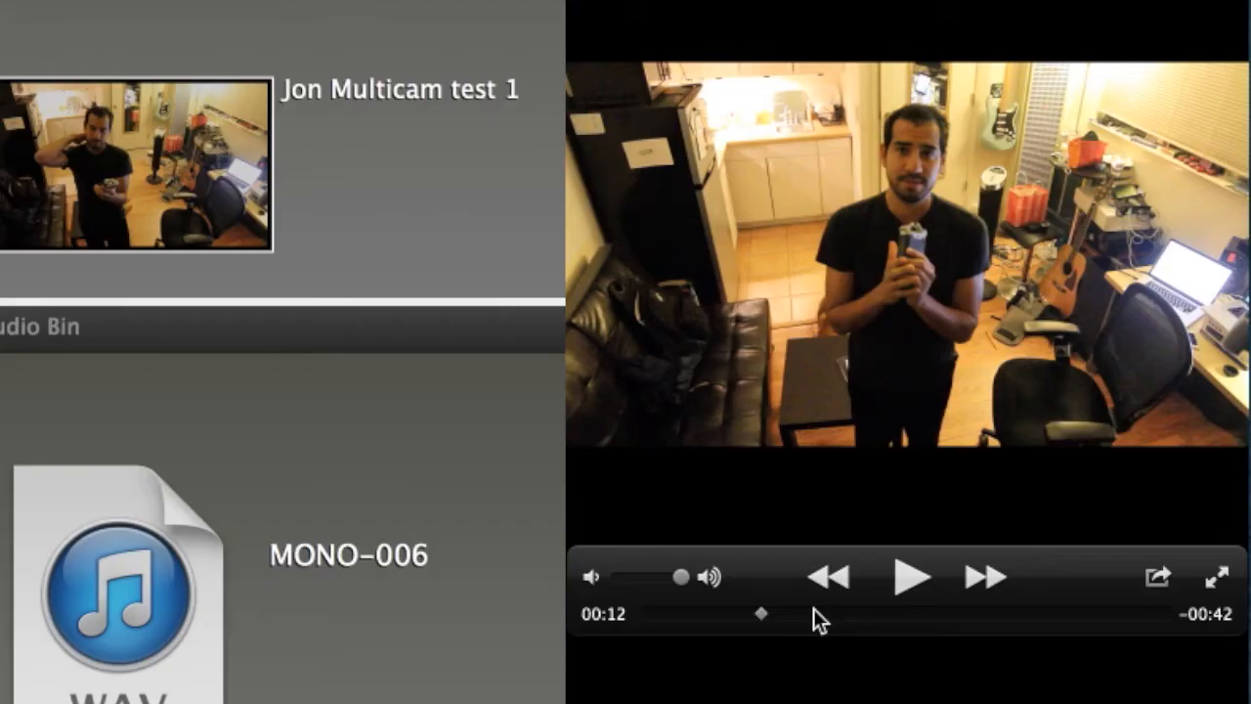
left_click(911, 576)
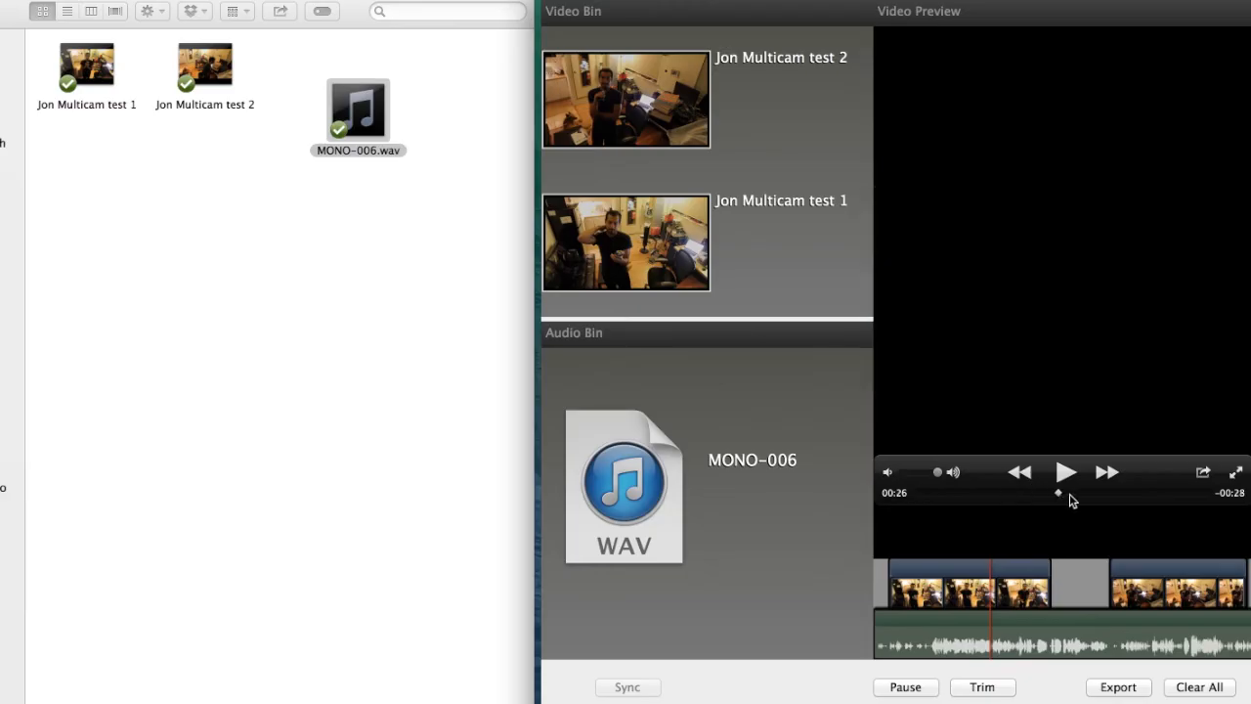
left_click(1066, 472)
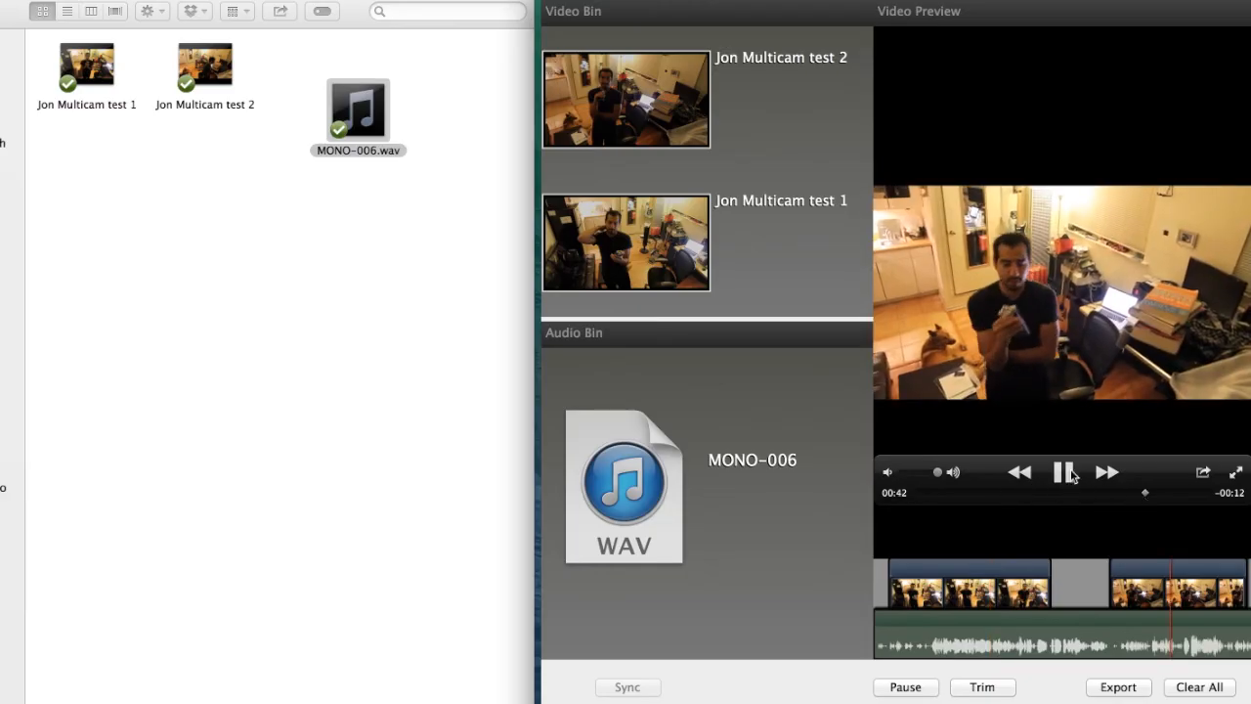